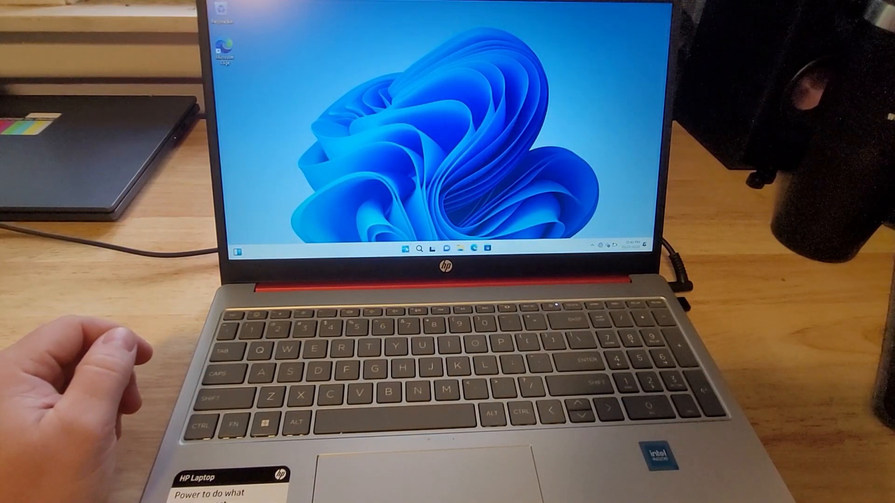
Step: Restart Windows 11 from the Start menu's power choices into the recovery environment
{"action": "left_click", "coordinate": [406, 247]}
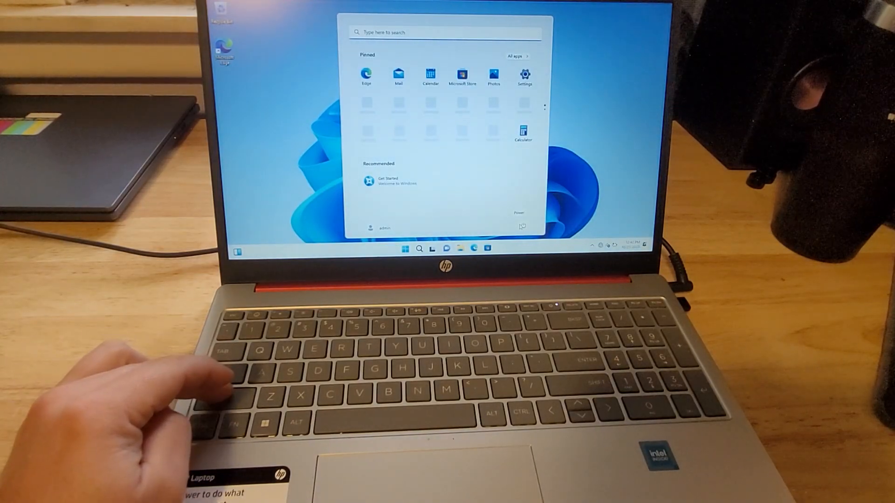
{"action": "left_click", "coordinate": [520, 227]}
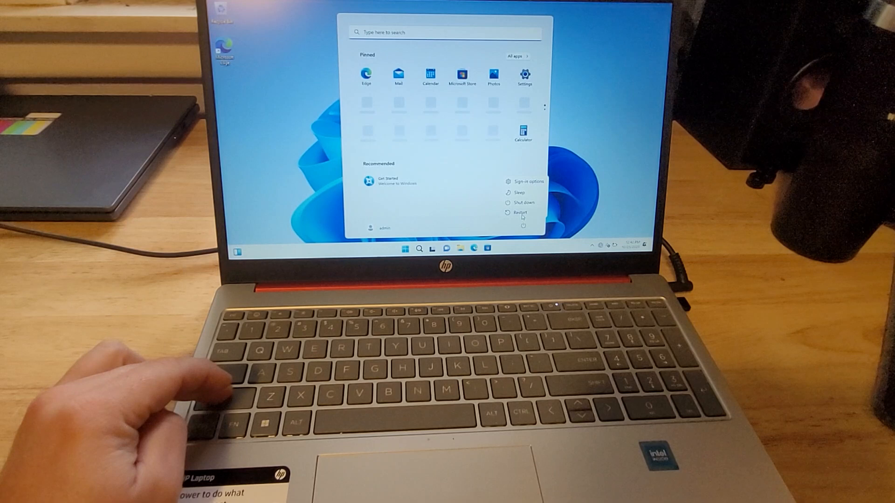
{"action": "left_click", "coordinate": [520, 212]}
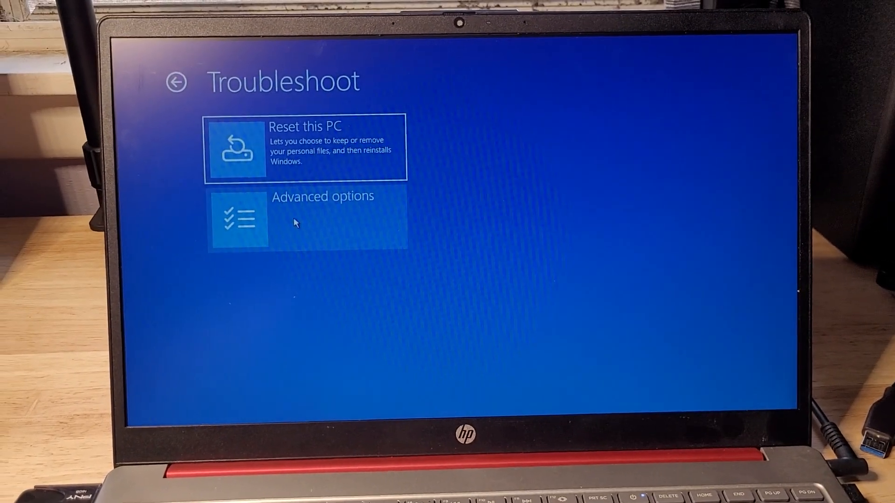
Step: Restart from Advanced options into the UEFI firmware settings
{"action": "left_click", "coordinate": [307, 220]}
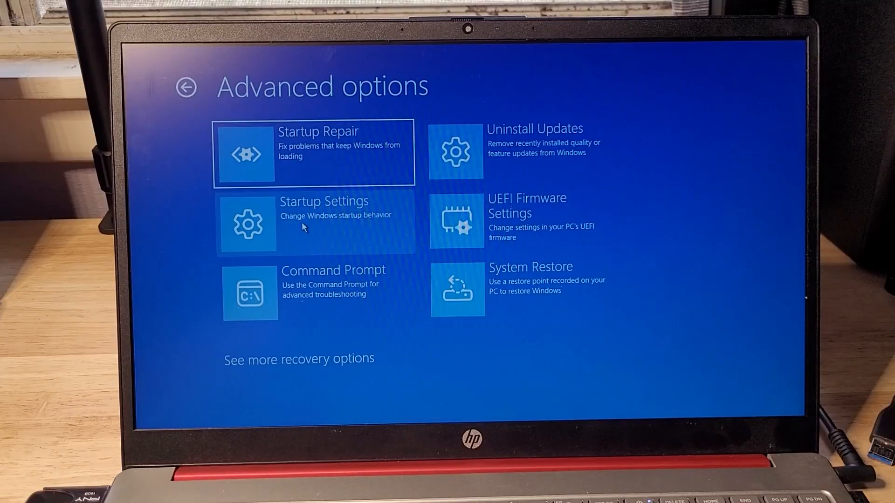
{"action": "left_click", "coordinate": [527, 217]}
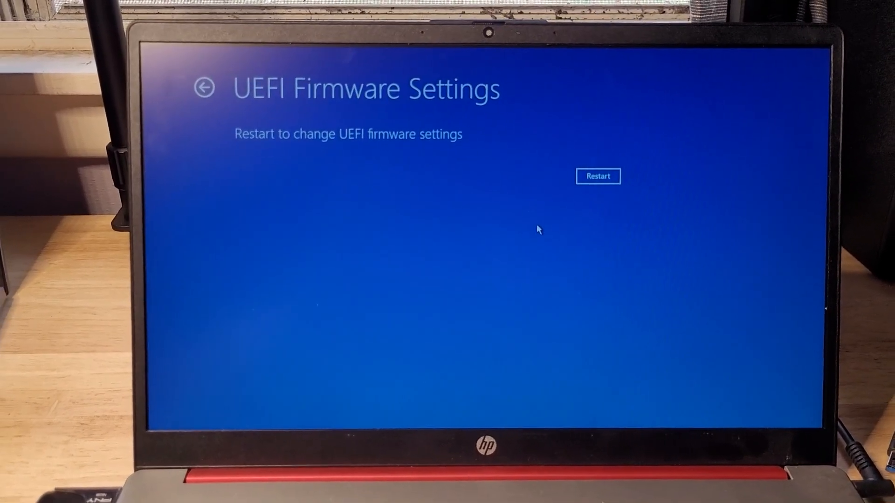
{"action": "left_click", "coordinate": [597, 176]}
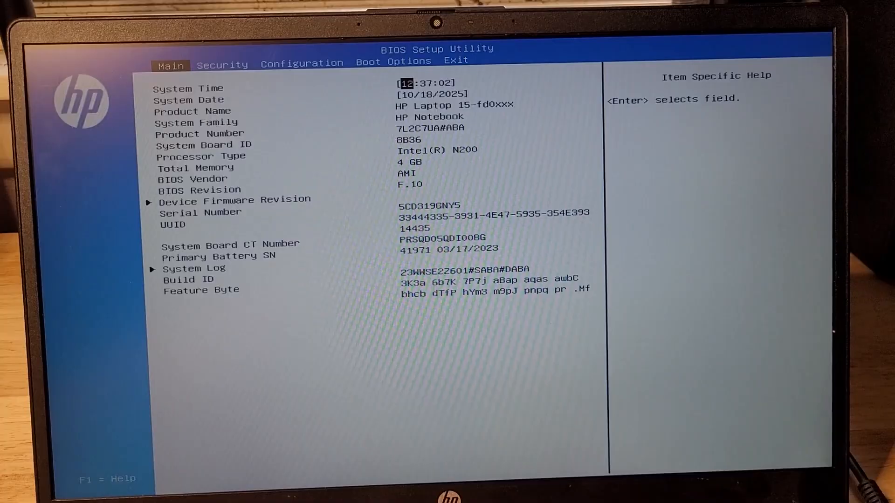
Step: In Boot Options, disable Secure Boot with USB first in boot order, then save and exit
{"action": "left_click", "coordinate": [221, 62]}
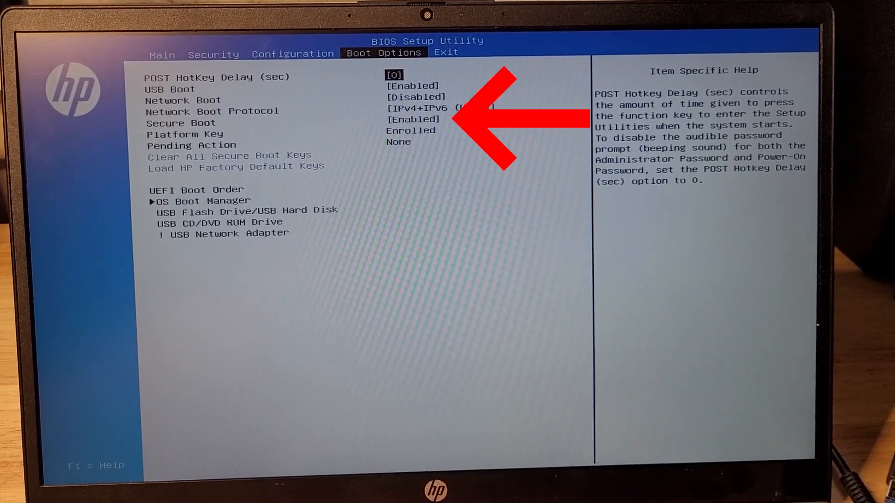
{"action": "key", "text": "down"}
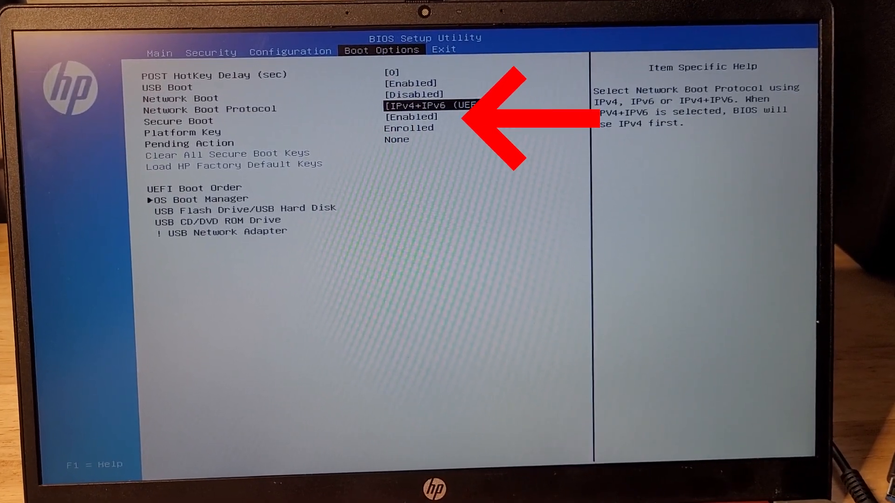
{"action": "key", "text": "Down"}
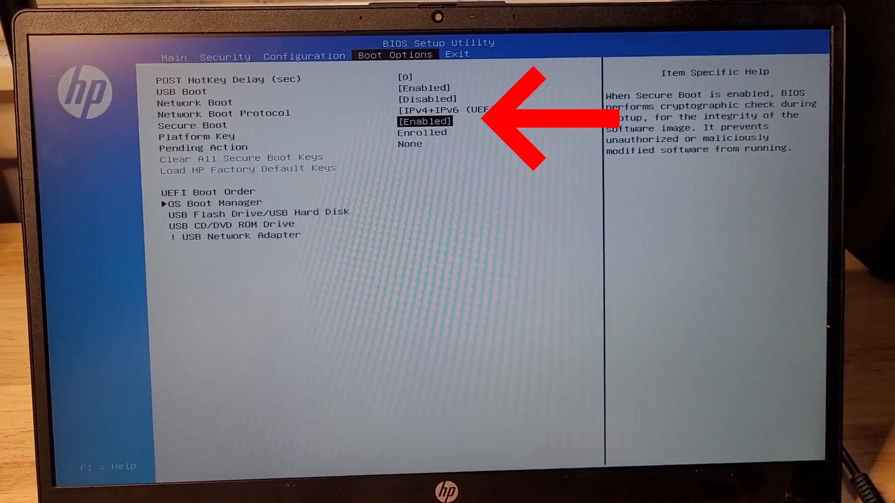
{"action": "left_click", "coordinate": [429, 121]}
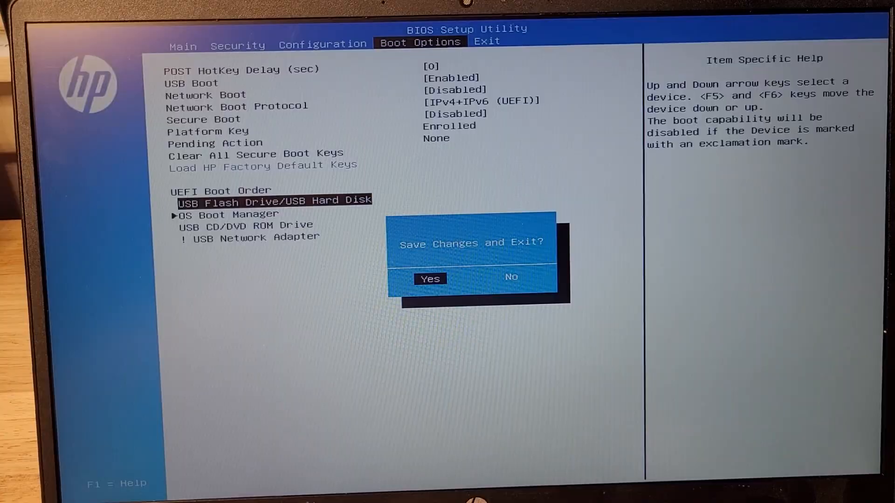
{"action": "left_click", "coordinate": [430, 279]}
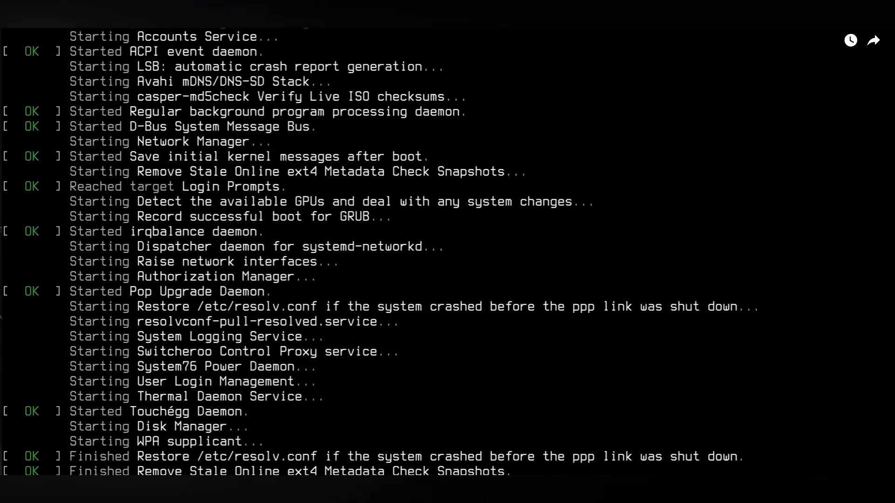
Step: Browse the Whisker menu while the live desktop finishes loading
{"action": "scroll", "scroll_direction": "down", "scroll_amount": 3}
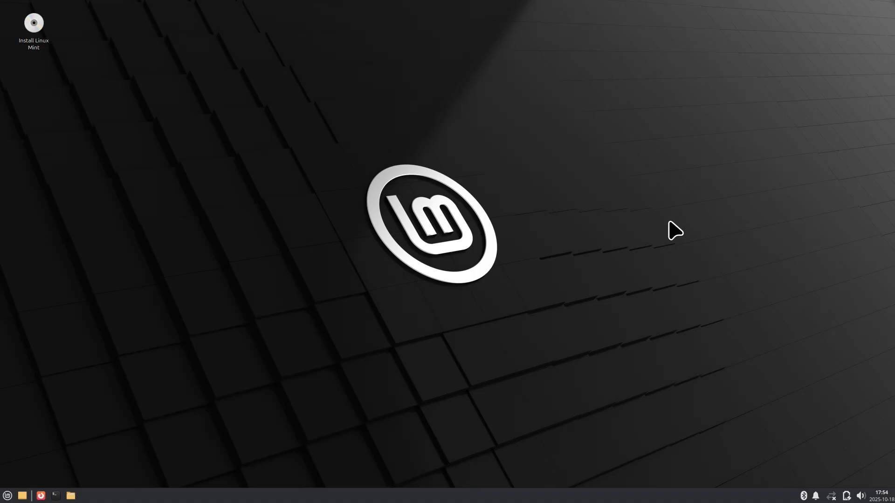
{"action": "mouse_move", "coordinate": [205, 328]}
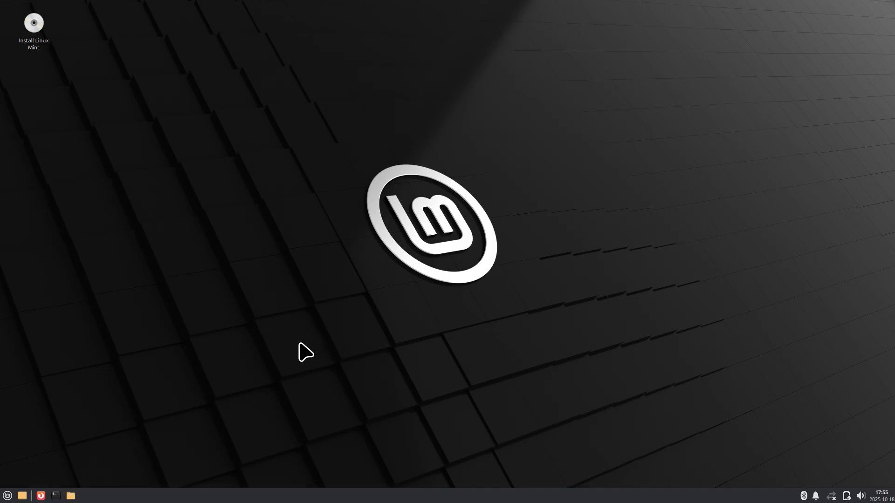
{"action": "mouse_move", "coordinate": [127, 376]}
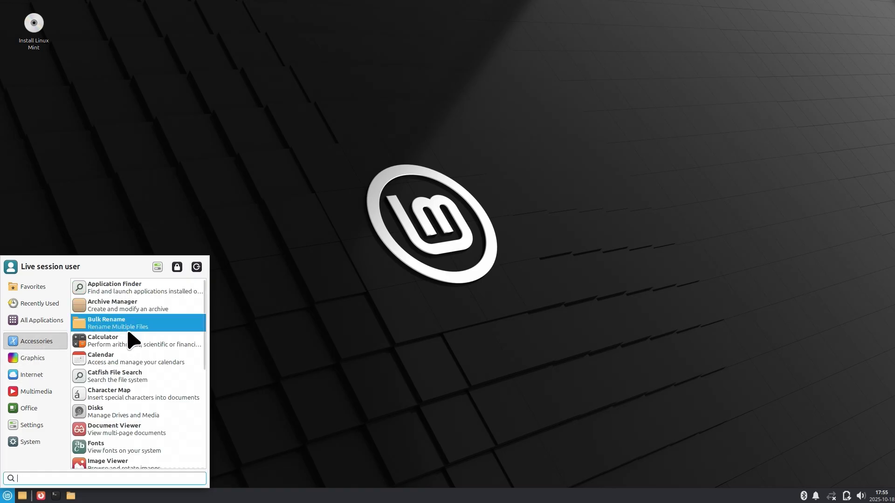
{"action": "mouse_move", "coordinate": [167, 220]}
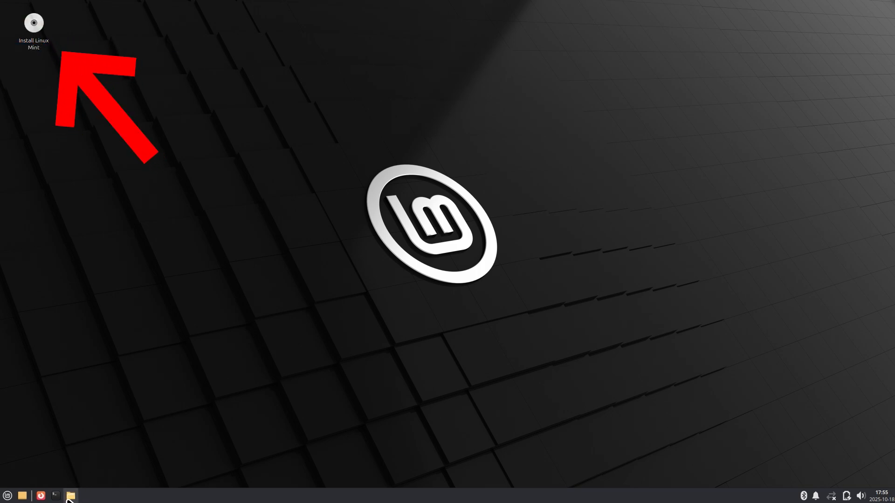
Step: Launch Install Linux Mint and accept English language and English (US) keyboard layout
{"action": "left_click", "coordinate": [70, 495]}
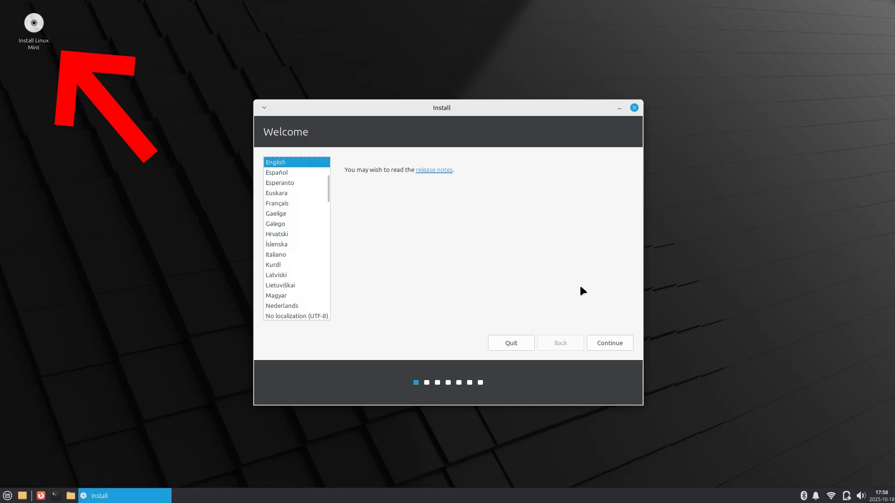
{"action": "left_click", "coordinate": [608, 343]}
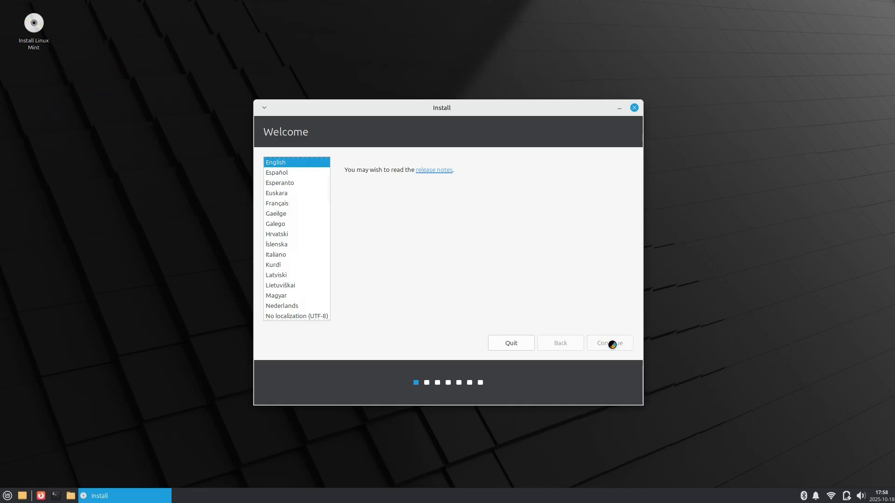
{"action": "left_click", "coordinate": [608, 343]}
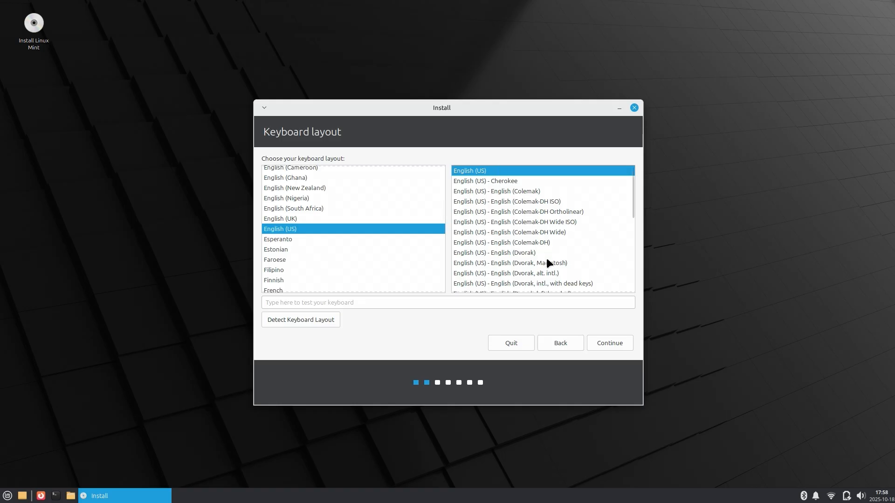
{"action": "left_click", "coordinate": [609, 343]}
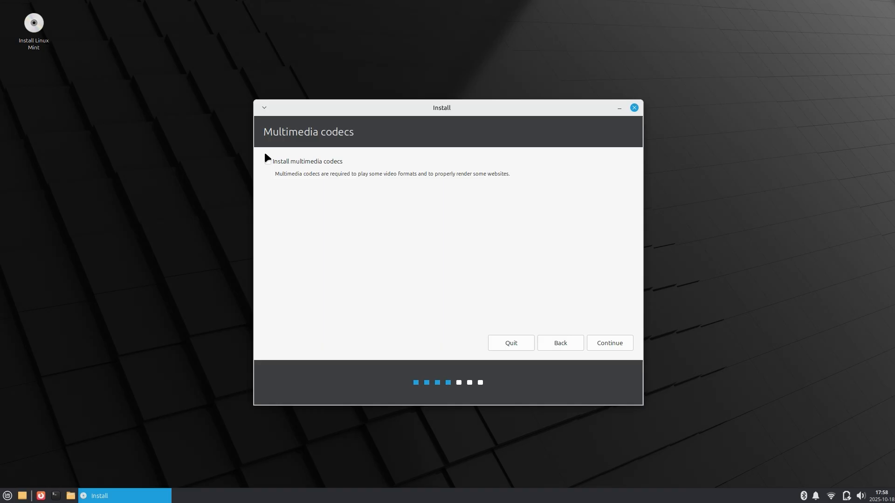
Step: Include multimedia codecs and choose 'Erase disk and install Linux Mint'
{"action": "left_click", "coordinate": [267, 162]}
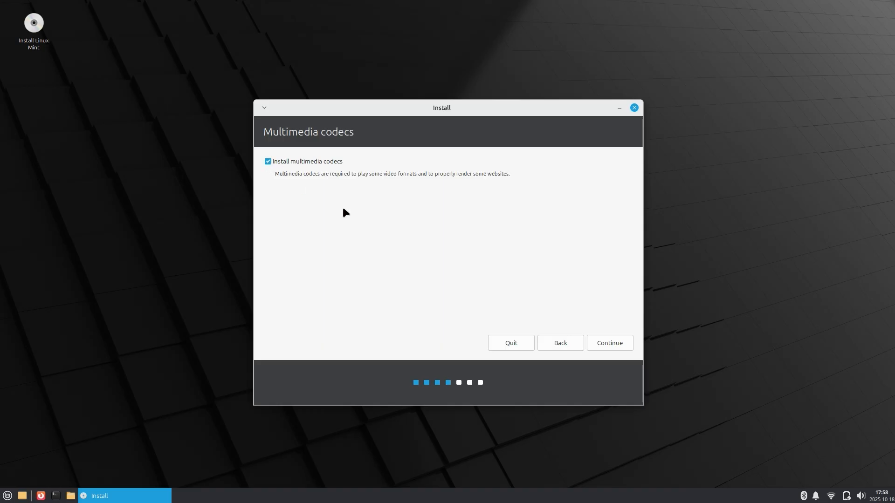
{"action": "left_click", "coordinate": [608, 343]}
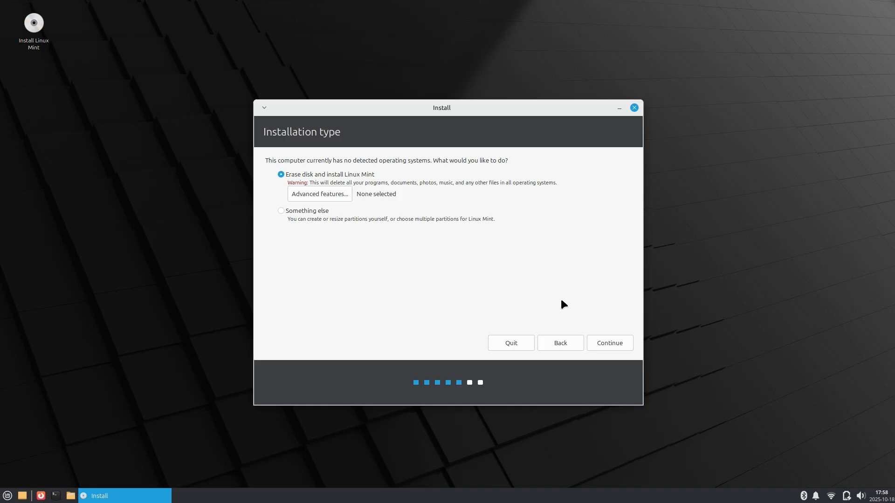
{"action": "mouse_move", "coordinate": [331, 195]}
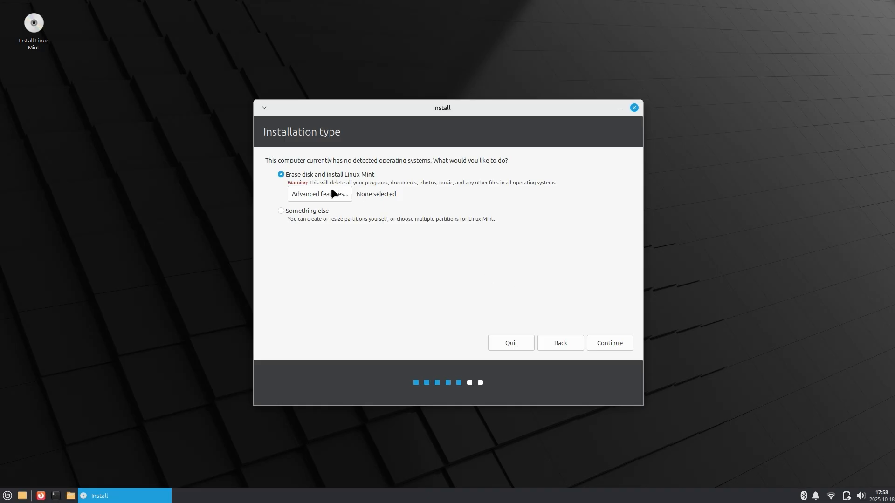
{"action": "mouse_move", "coordinate": [383, 194]}
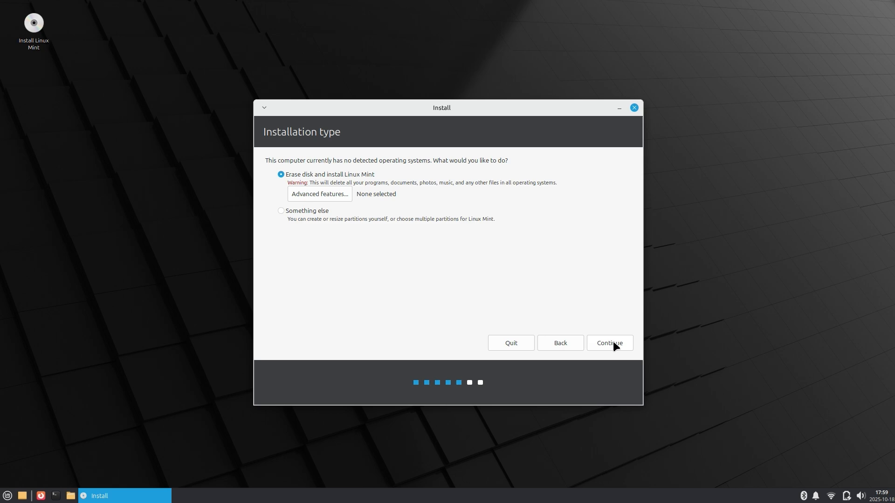
{"action": "left_click", "coordinate": [608, 342]}
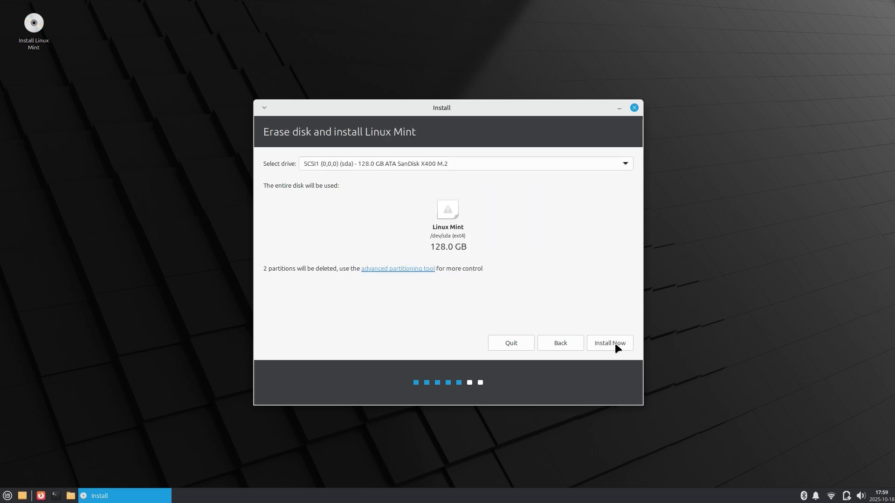
{"action": "mouse_move", "coordinate": [581, 208]}
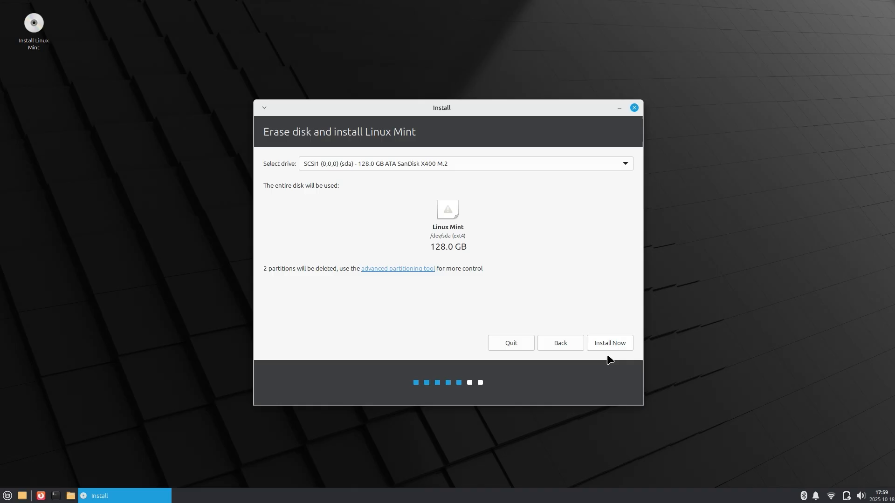
Step: Start installing onto the 128 GB drive with Chicago as the location
{"action": "left_click", "coordinate": [608, 343]}
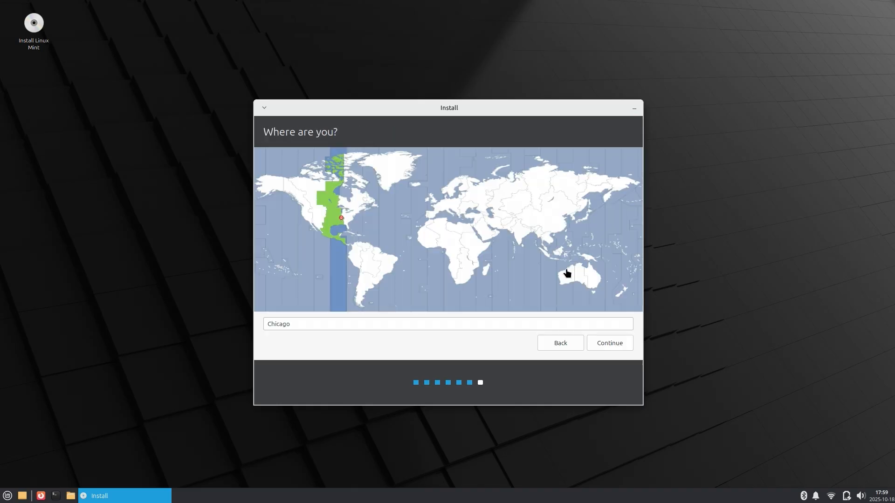
{"action": "left_click", "coordinate": [608, 343]}
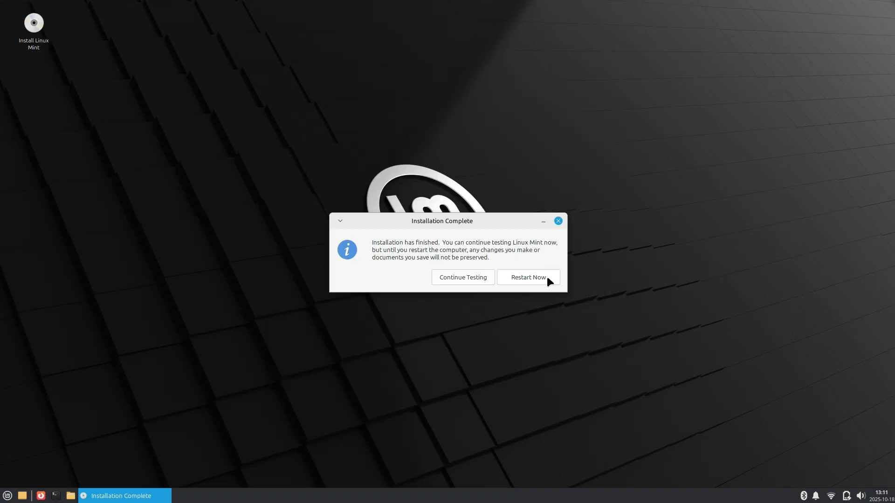
Step: Restart now, confirming the reboot after removing the installation USB
{"action": "left_click", "coordinate": [526, 277]}
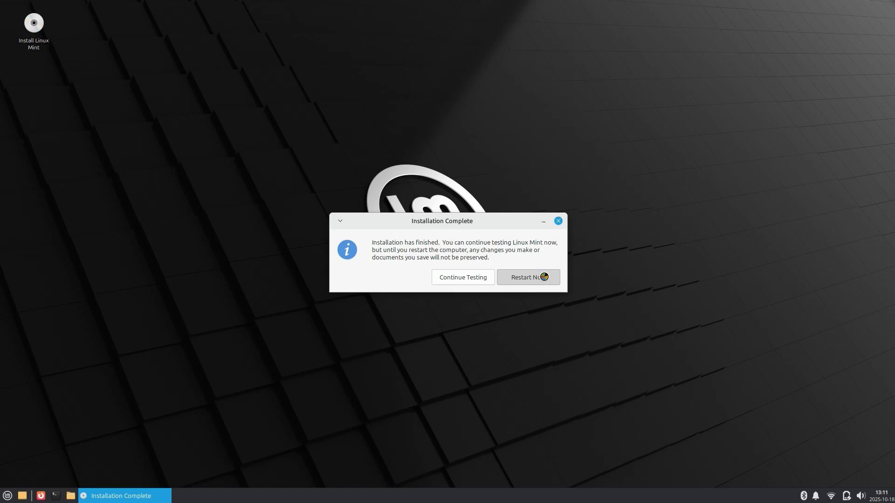
{"action": "left_click", "coordinate": [526, 278]}
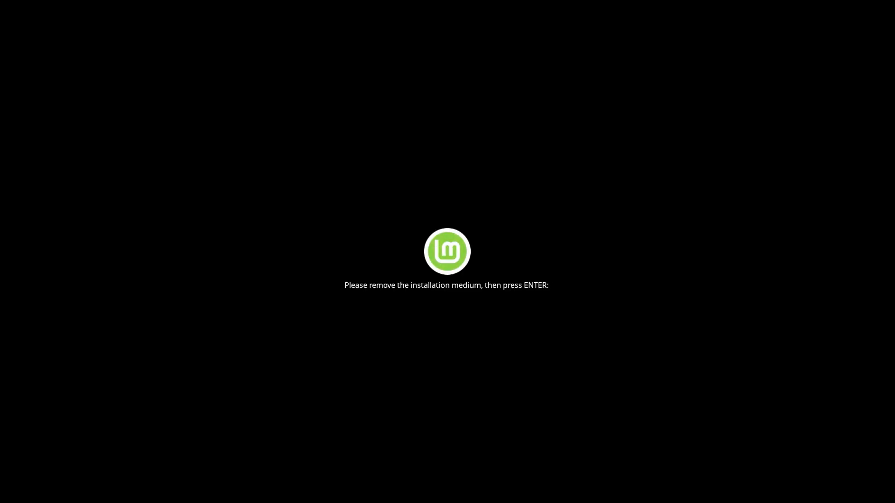
{"action": "key", "text": "enter"}
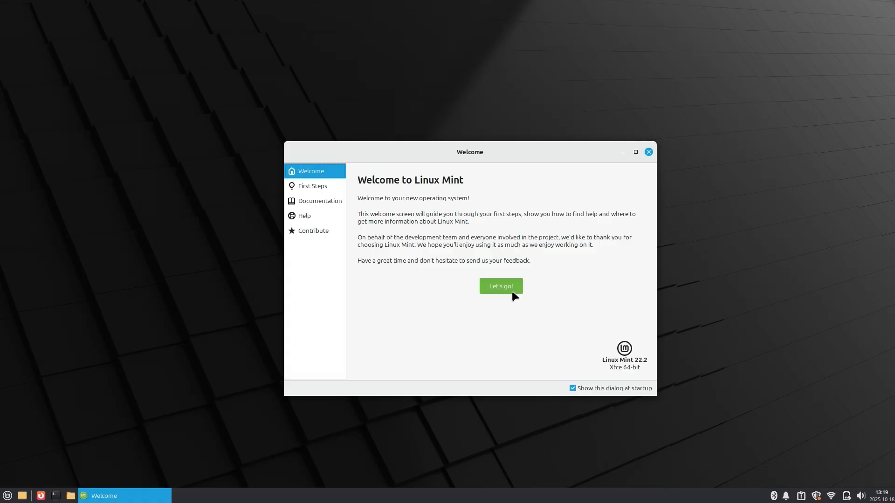
{"action": "mouse_move", "coordinate": [540, 358]}
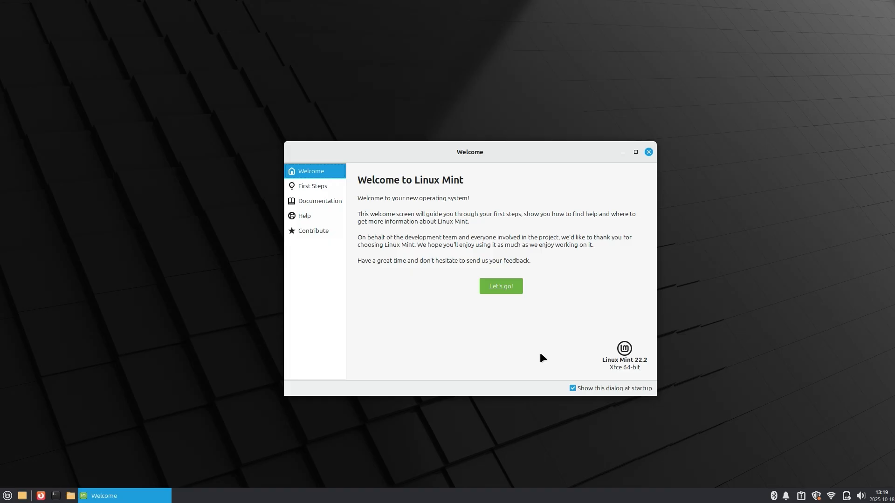
{"action": "mouse_move", "coordinate": [573, 388]}
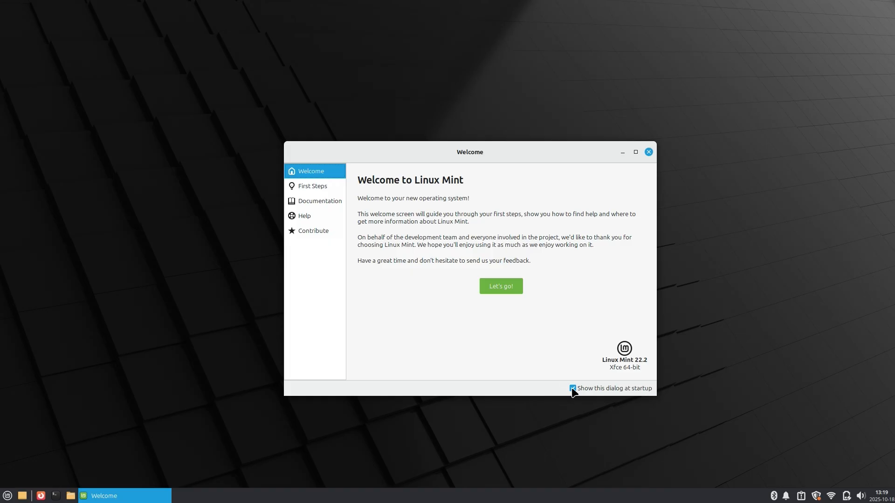
Step: Untick 'Show this dialog at startup' and launch Update Manager from First Steps
{"action": "left_click", "coordinate": [572, 388]}
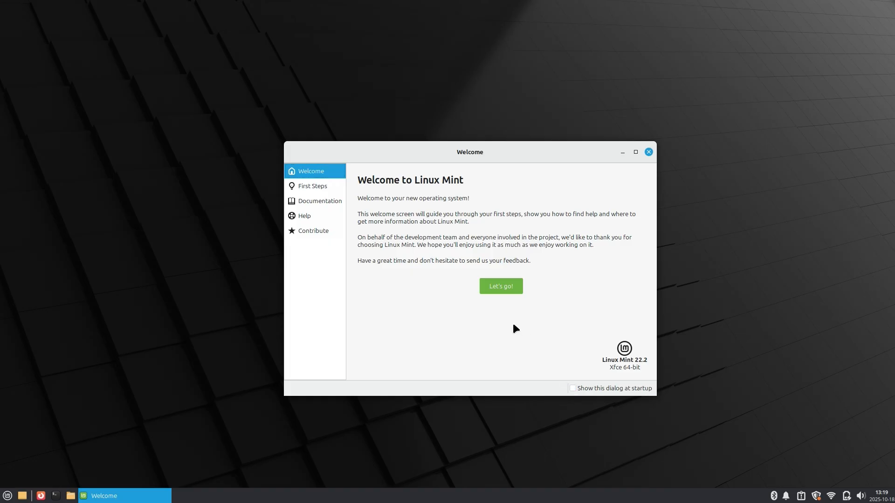
{"action": "left_click", "coordinate": [499, 286]}
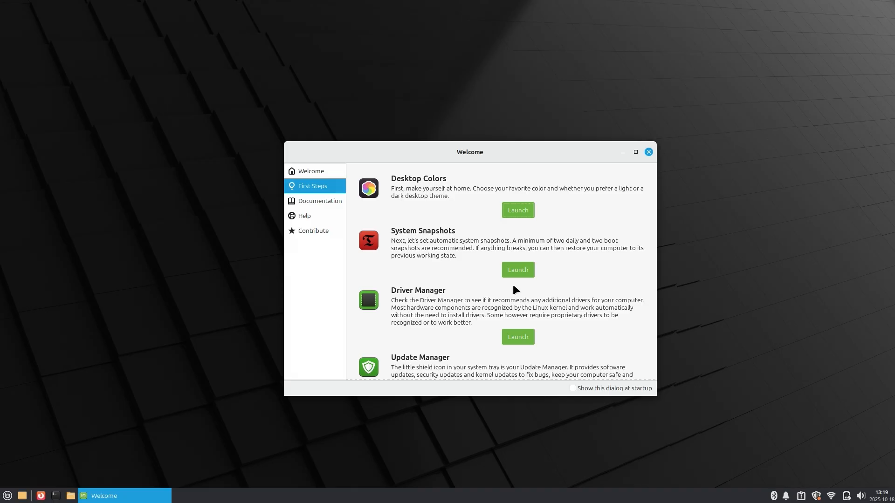
{"action": "mouse_move", "coordinate": [466, 231]}
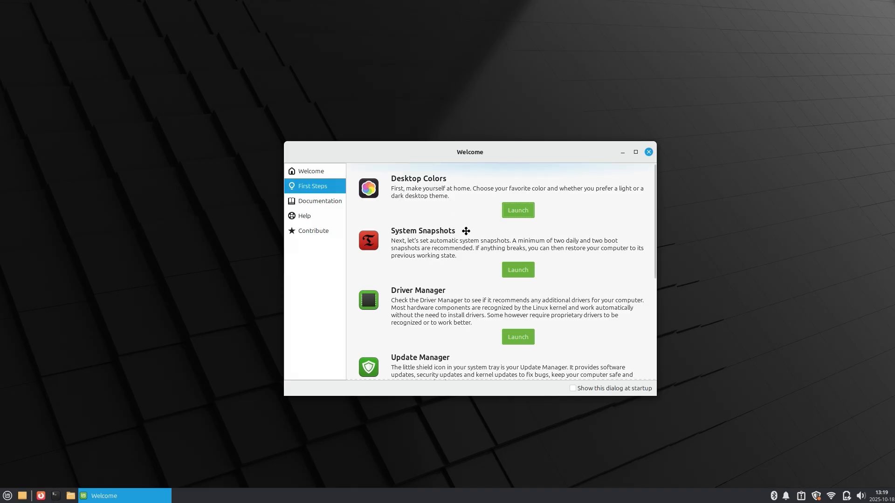
{"action": "scroll", "scroll_direction": "down", "scroll_amount": 3}
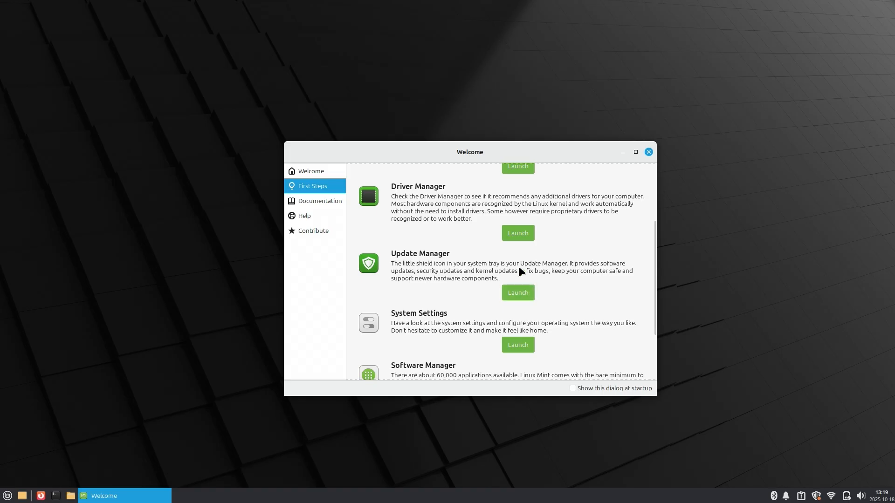
{"action": "mouse_move", "coordinate": [516, 292]}
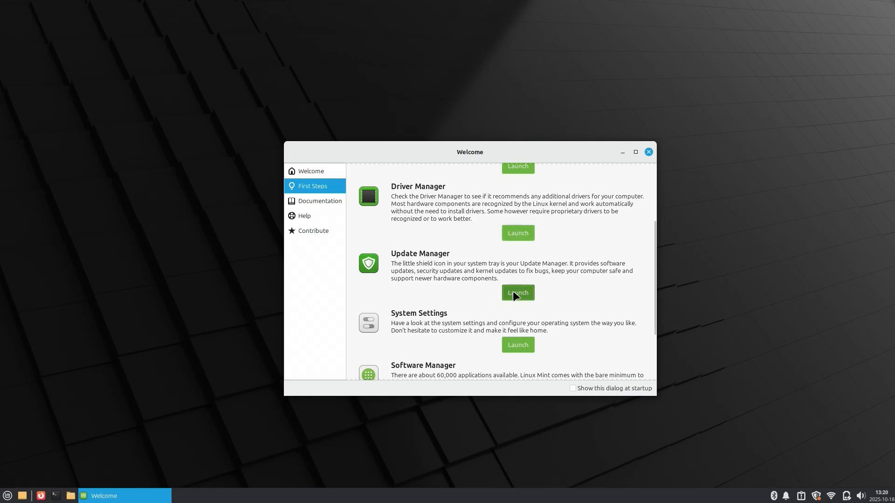
{"action": "left_click", "coordinate": [516, 293]}
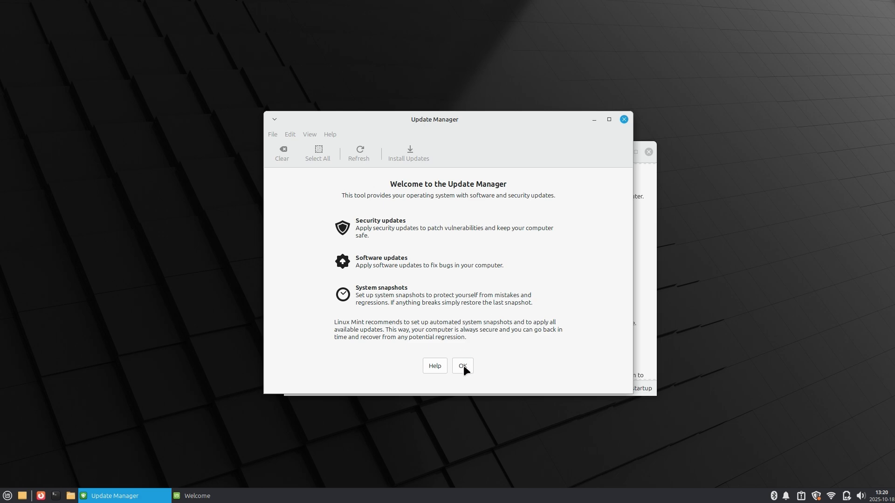
Step: Apply the new Update Manager version and authenticate the updates with the password
{"action": "left_click", "coordinate": [463, 365]}
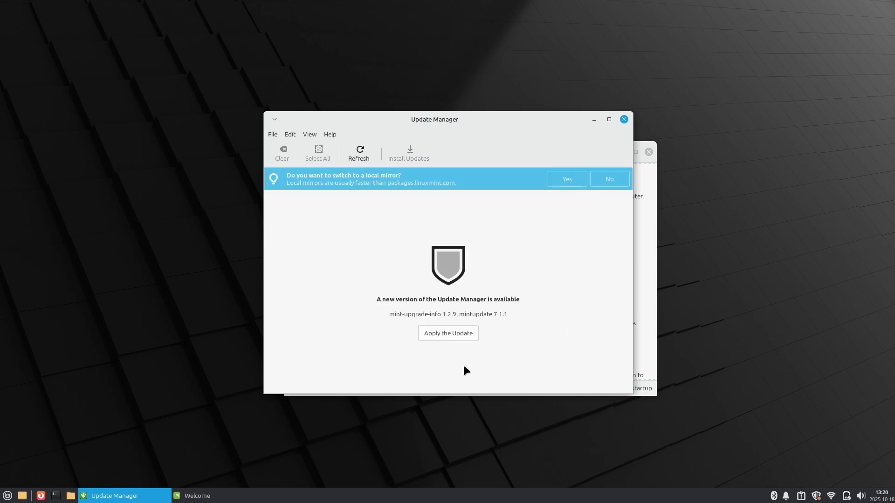
{"action": "mouse_move", "coordinate": [460, 341]}
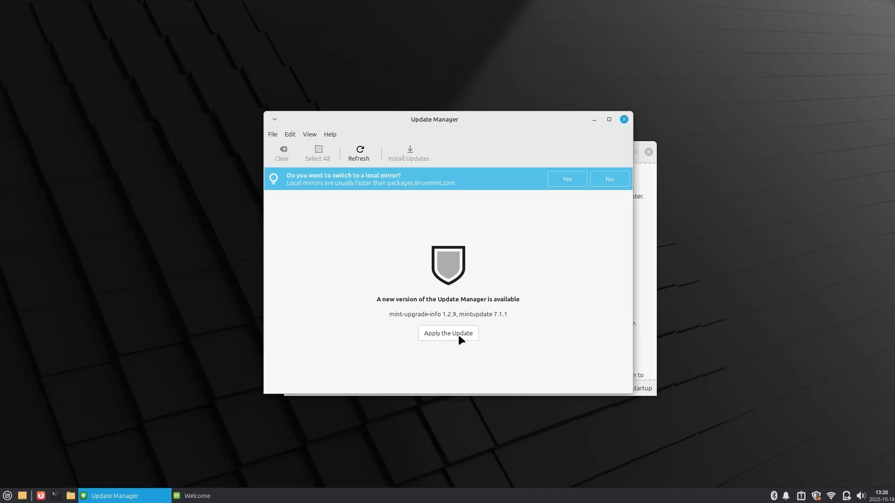
{"action": "left_click", "coordinate": [449, 333]}
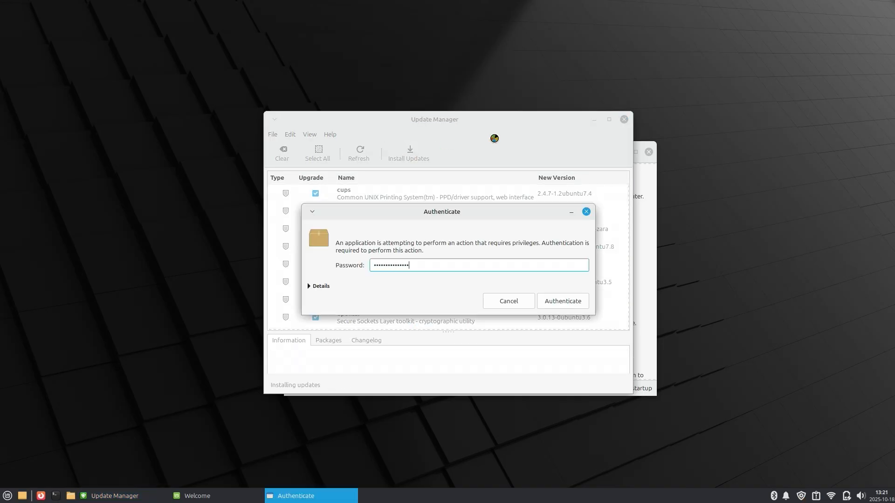
{"action": "left_click", "coordinate": [561, 301]}
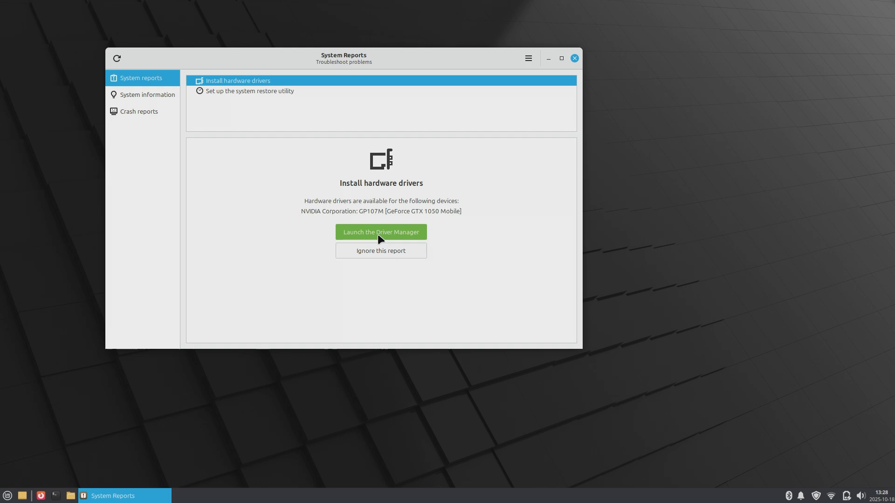
Step: Check the NVIDIA driver offer and permanently ignore the system restore utility report
{"action": "left_click", "coordinate": [380, 232]}
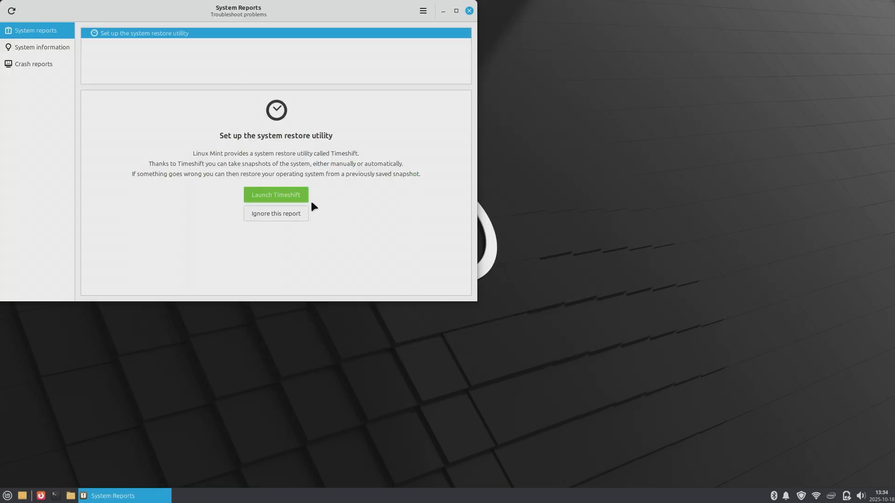
{"action": "left_click", "coordinate": [276, 213]}
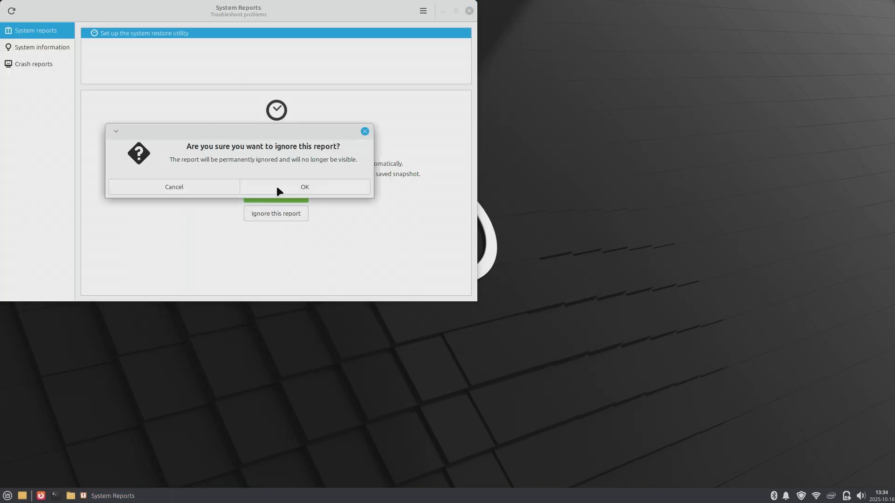
{"action": "left_click", "coordinate": [304, 187]}
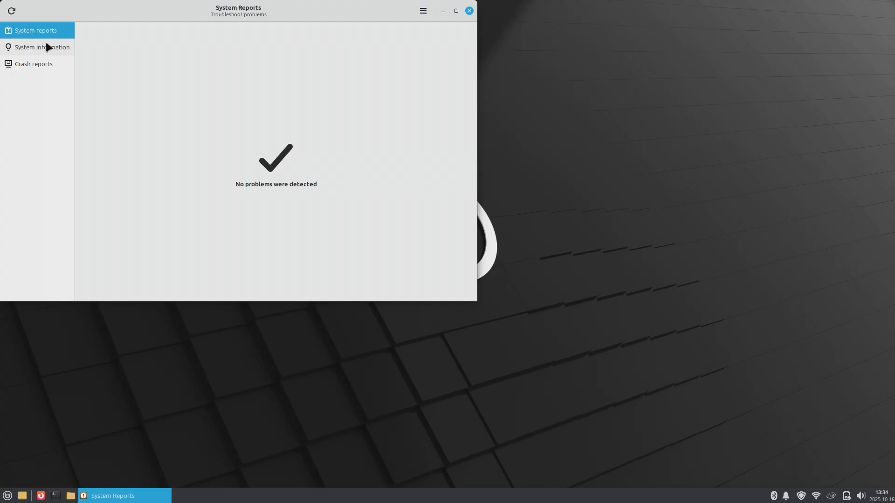
Step: Review the Crash reports section and close System Reports to the desktop
{"action": "left_click", "coordinate": [33, 63]}
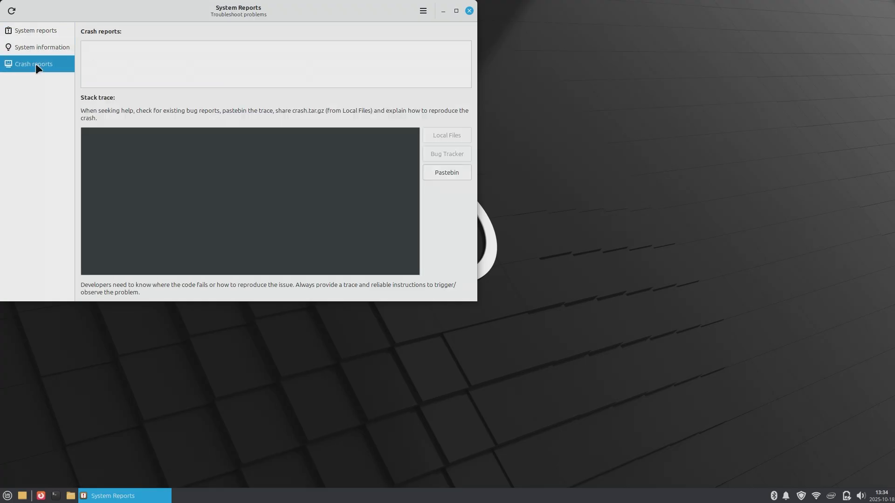
{"action": "left_click", "coordinate": [469, 11]}
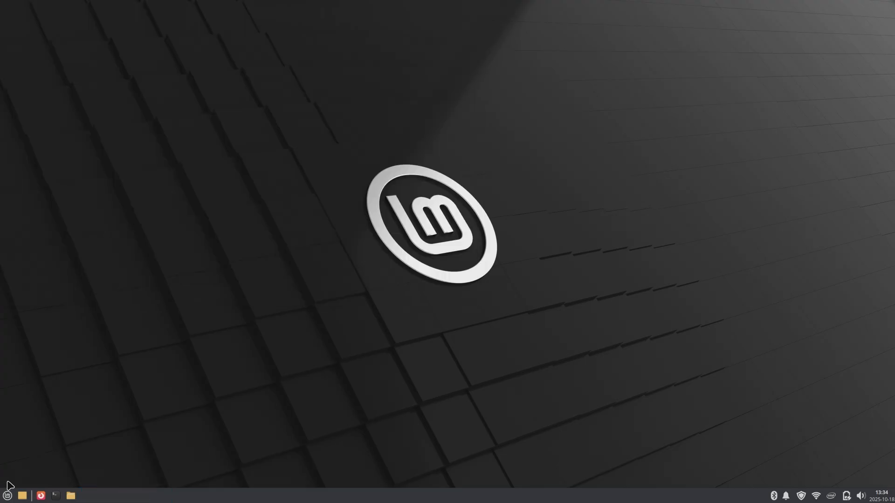
Step: Find the Desktop settings by searching 'desk' in the applications menu and launch it
{"action": "left_click", "coordinate": [8, 495]}
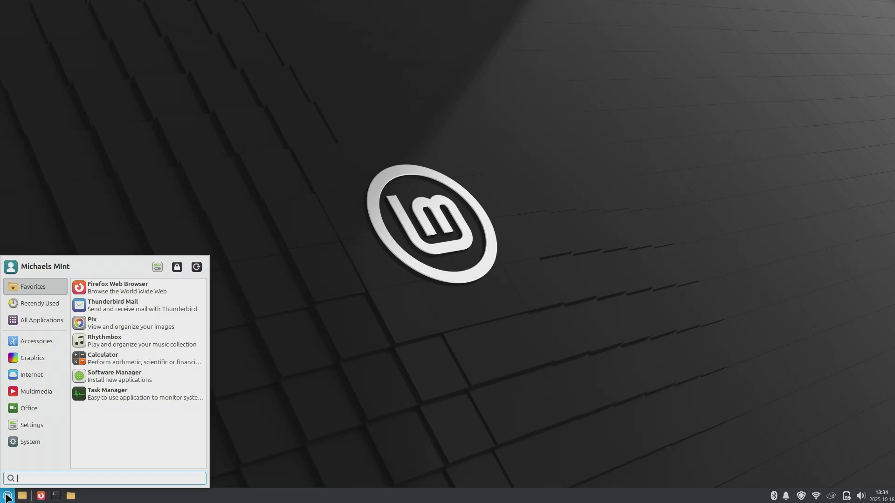
{"action": "type", "text": "d"}
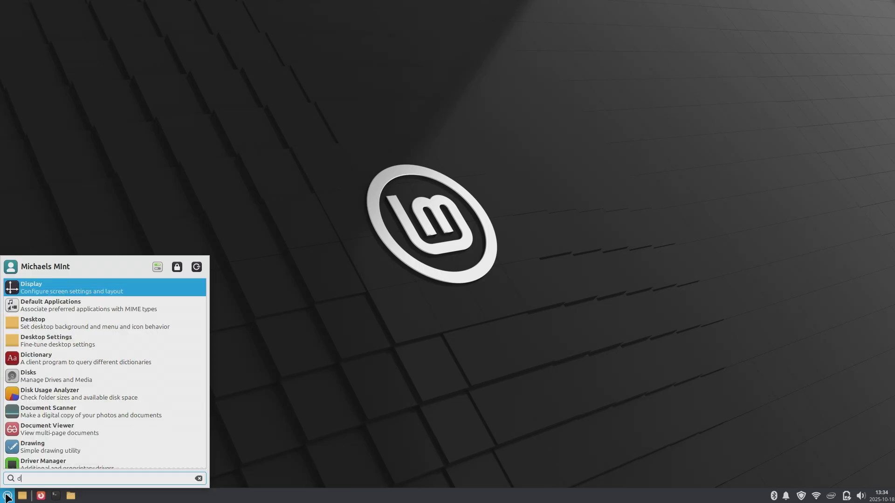
{"action": "type", "text": "esk"}
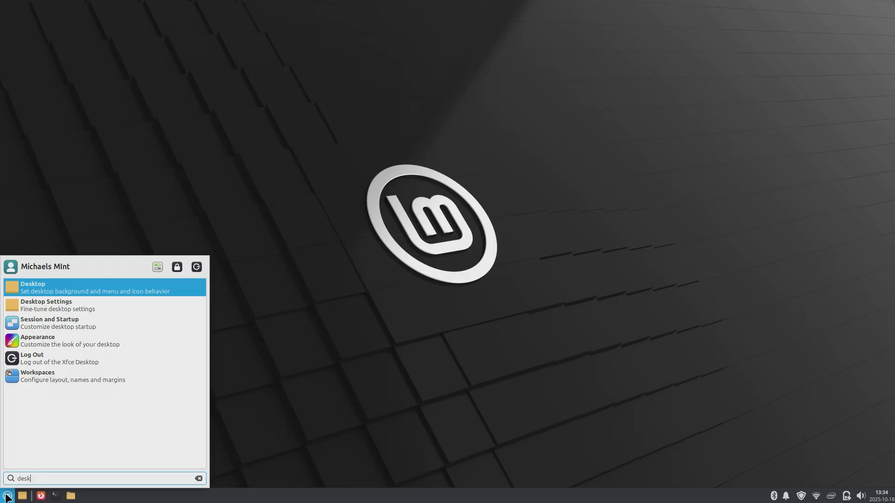
{"action": "left_click", "coordinate": [32, 287]}
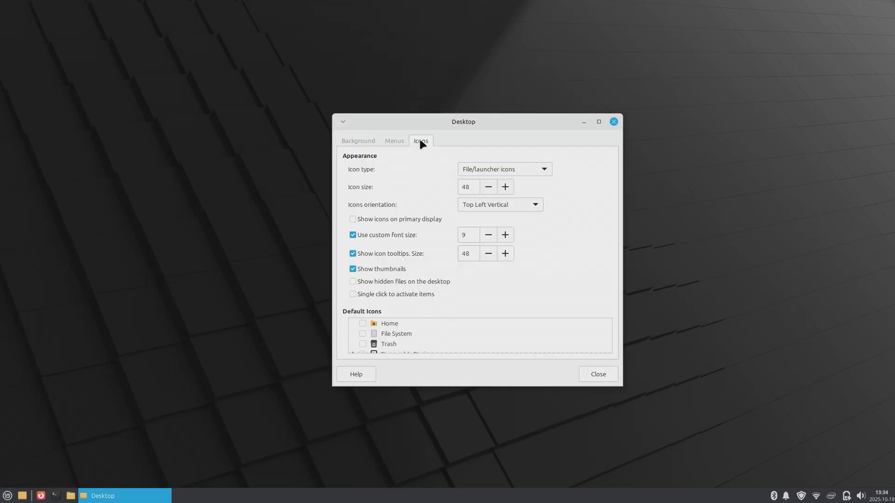
Step: Enable icons on the primary display and show the Home folder on the desktop
{"action": "left_click", "coordinate": [352, 219]}
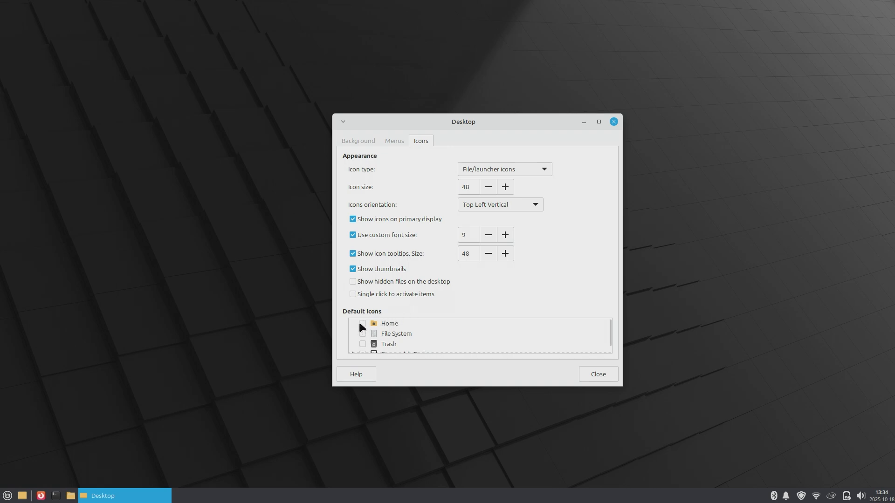
{"action": "left_click", "coordinate": [362, 344]}
{"action": "type", "text": "p"}
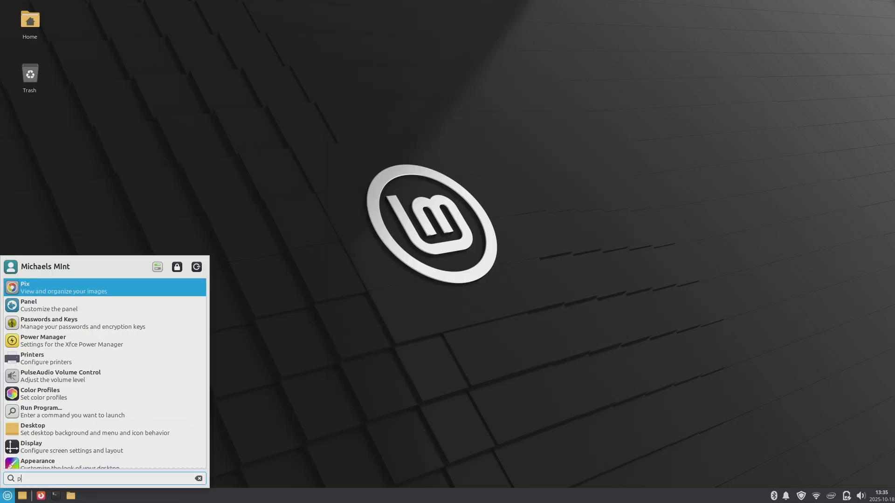
Step: Launch Software Manager via a 'soft' menu search and search its catalogue for 'brave'
{"action": "type", "text": "soft"}
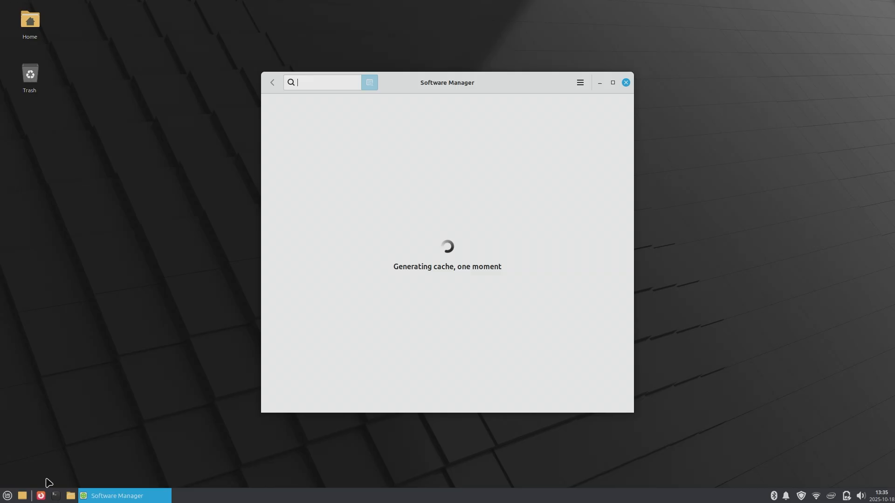
{"action": "mouse_move", "coordinate": [507, 304]}
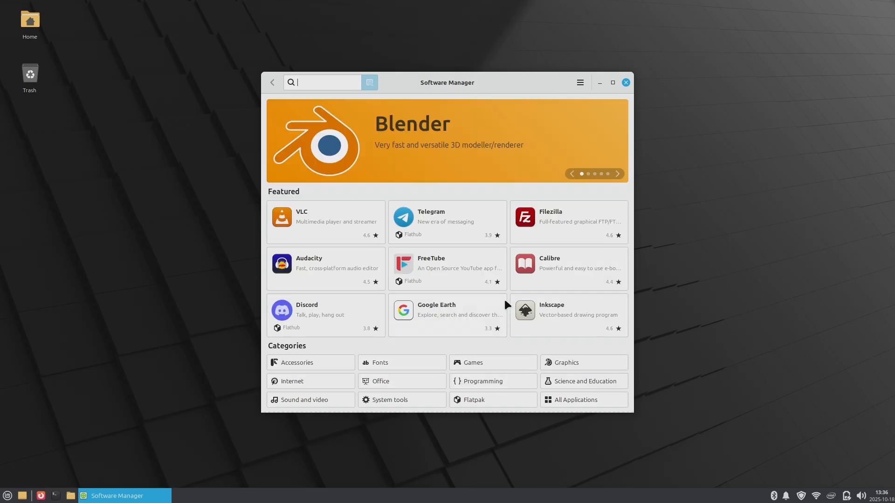
{"action": "mouse_move", "coordinate": [454, 349]}
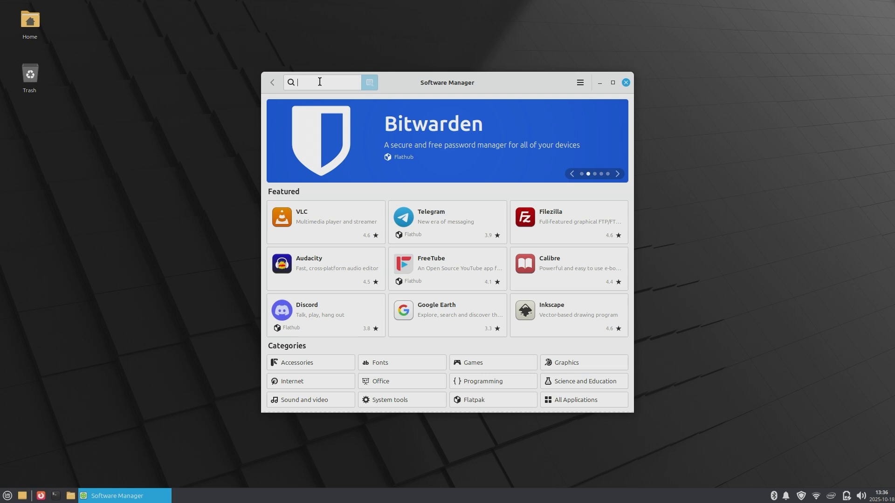
{"action": "type", "text": "brave"}
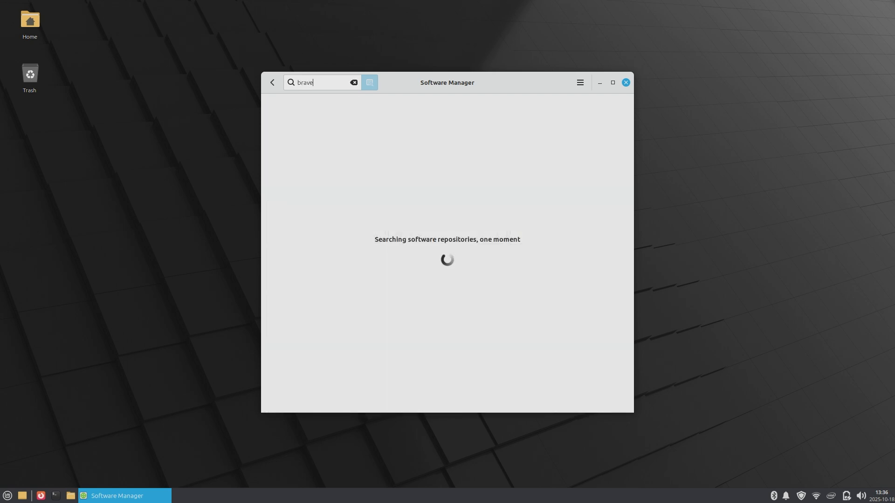
{"action": "left_click", "coordinate": [624, 82]}
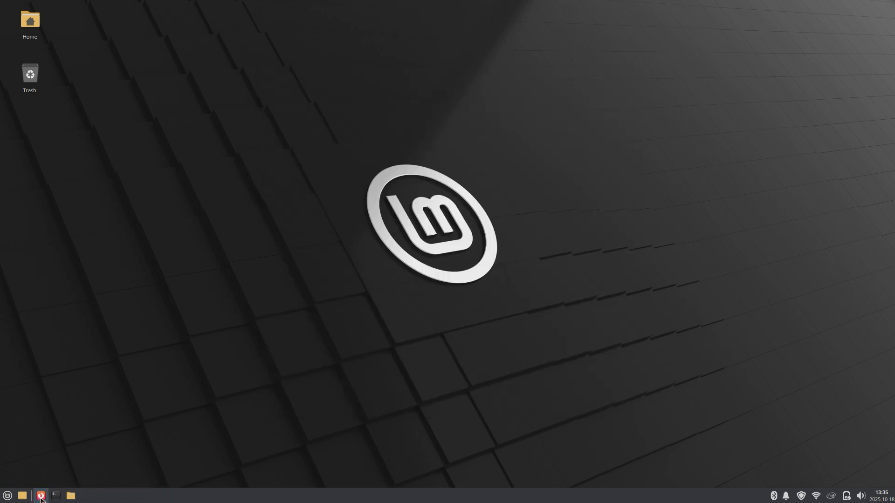
Step: Close the Welcome to Firefox tab and return to the Brave results in Software Manager
{"action": "left_click", "coordinate": [40, 495]}
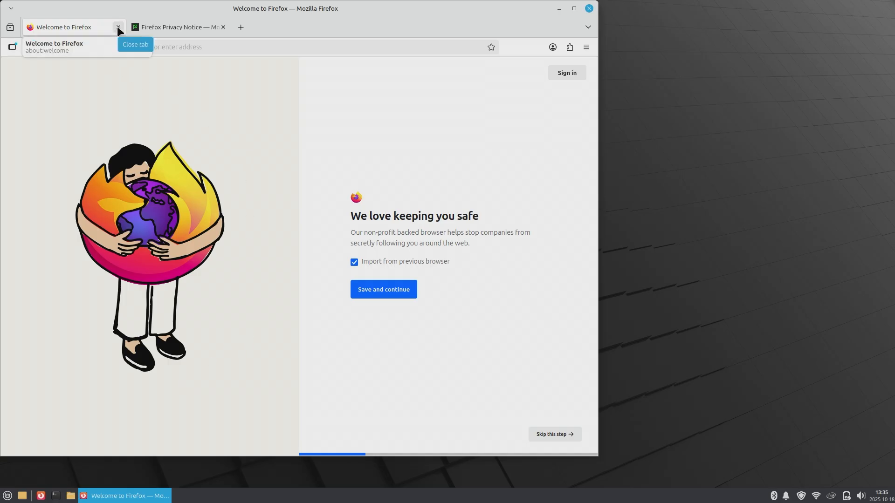
{"action": "left_click", "coordinate": [118, 27]}
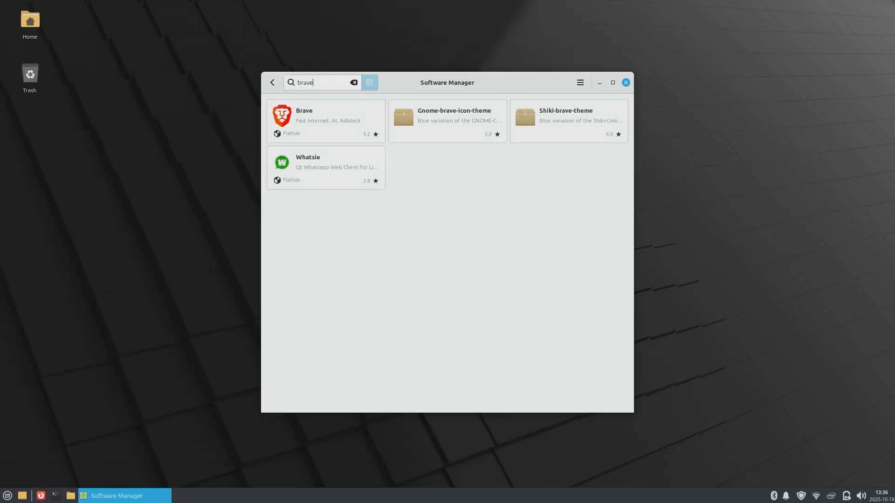
Step: Install the Flathub Brave browser, continuing past the required Flatpaks dialog
{"action": "left_click", "coordinate": [325, 119]}
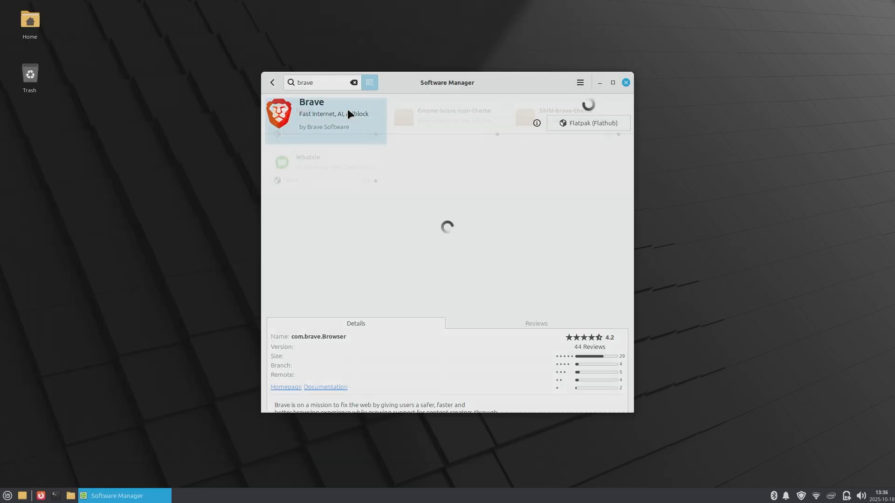
{"action": "left_click", "coordinate": [587, 104]}
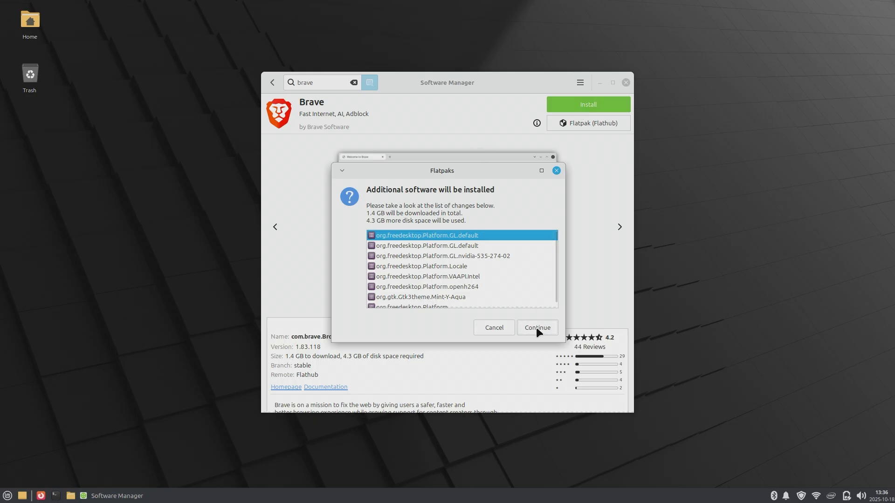
{"action": "left_click", "coordinate": [535, 327]}
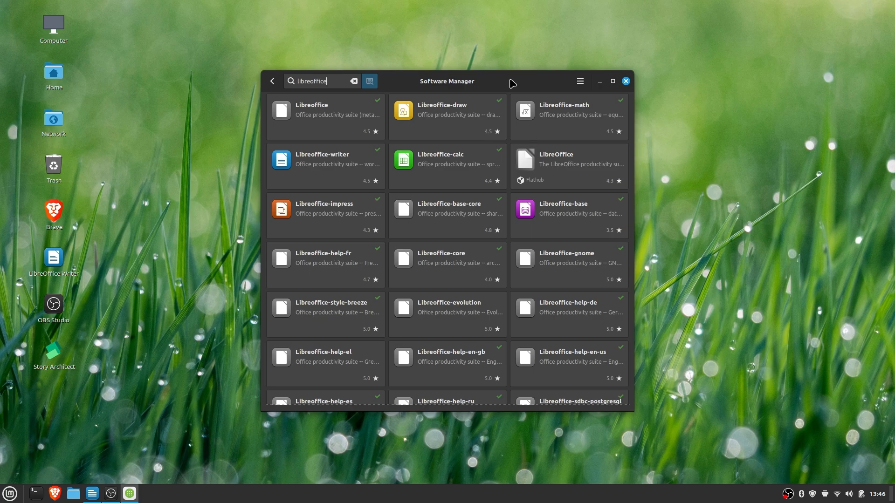
{"action": "mouse_move", "coordinate": [550, 176]}
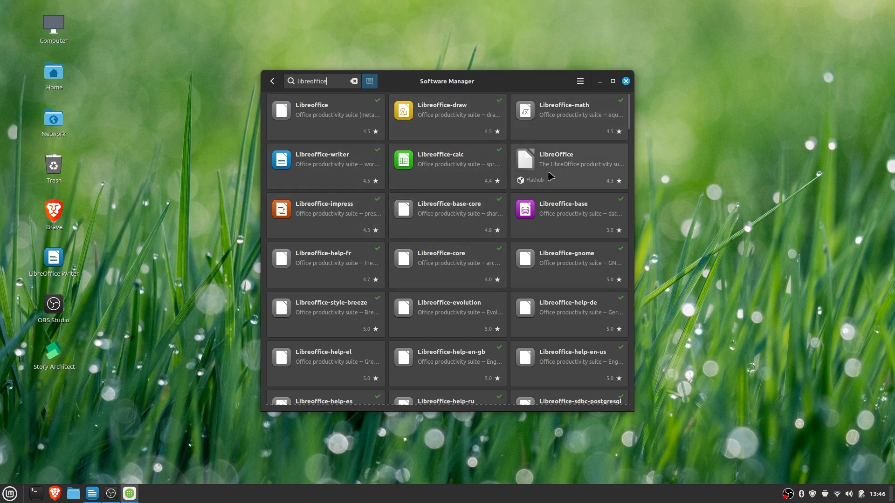
{"action": "scroll", "scroll_direction": "down", "scroll_amount": 3}
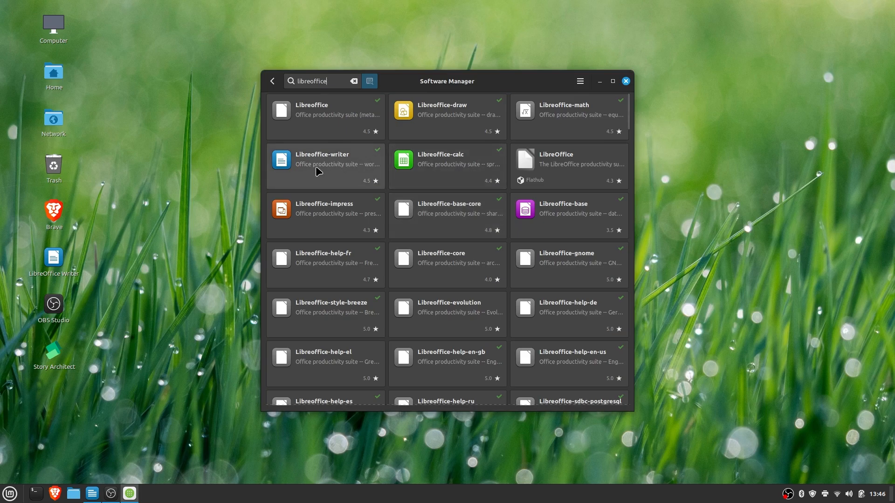
{"action": "mouse_move", "coordinate": [317, 111]}
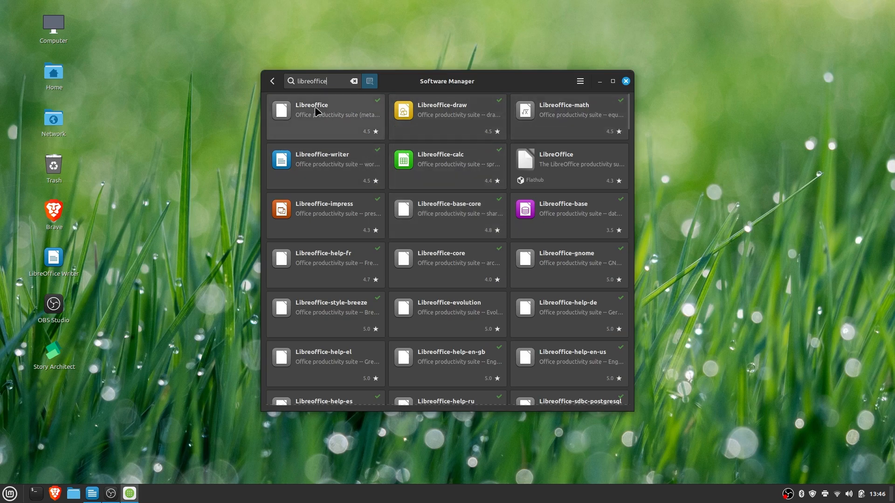